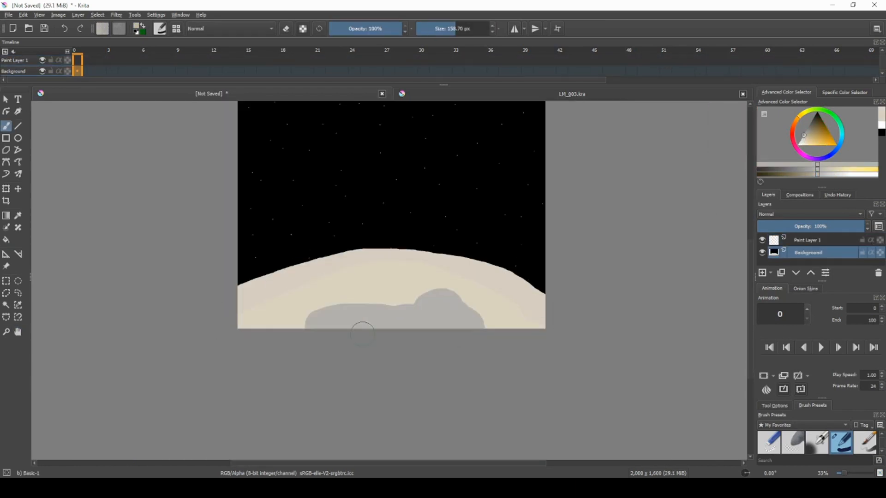
Draw the green-nosed red rocket with grey fins on successive frames of Landing_001
left_click(209, 93)
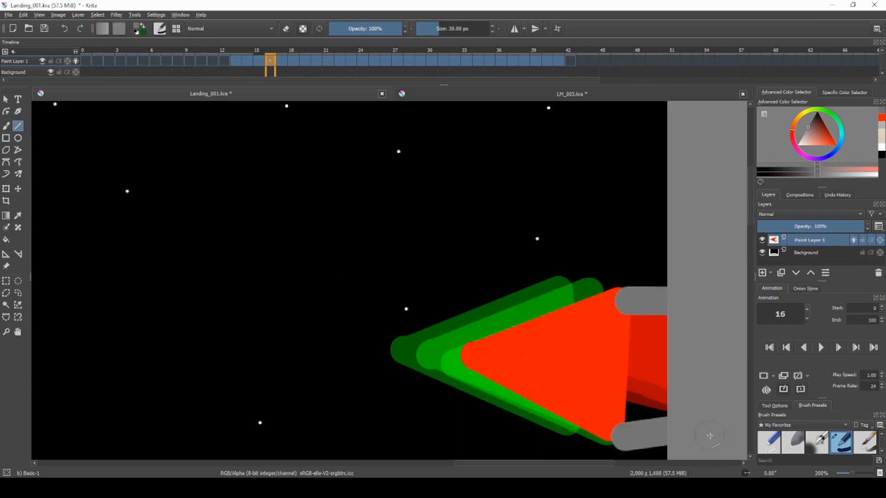
left_click(338, 61)
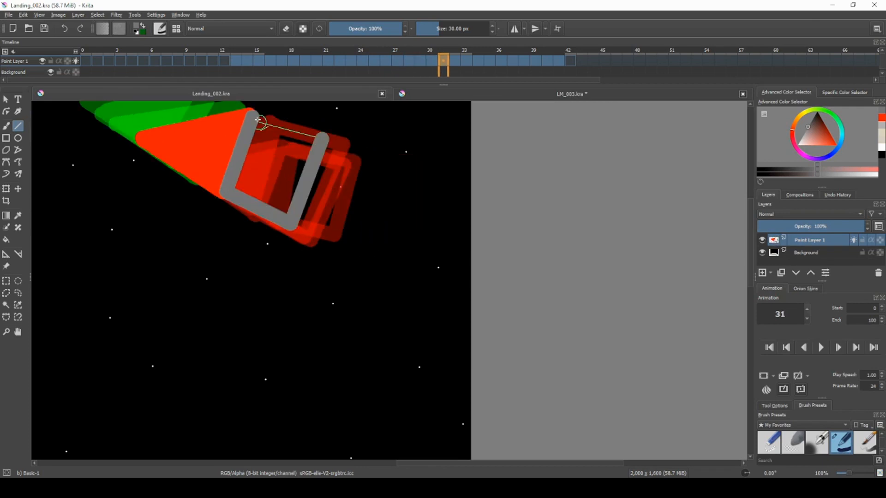
Jump between frames and add grey window panels and a dark grey fin strut to the rocket
left_click(491, 61)
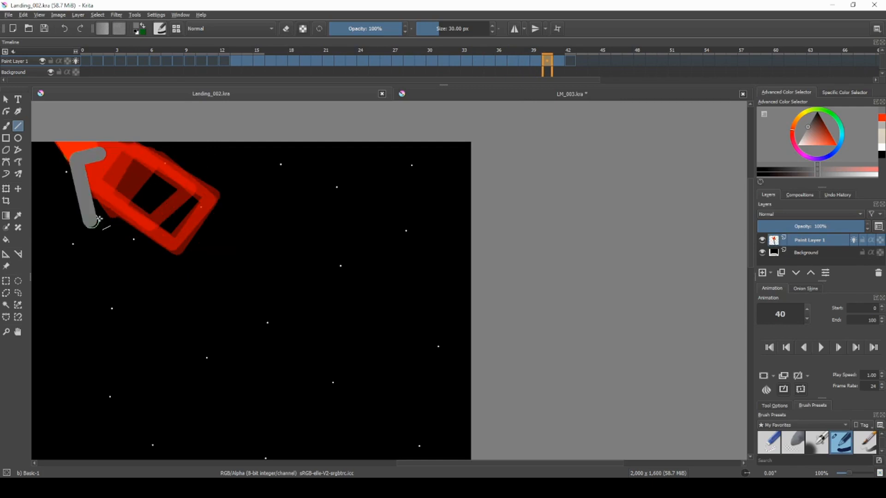
left_click(281, 61)
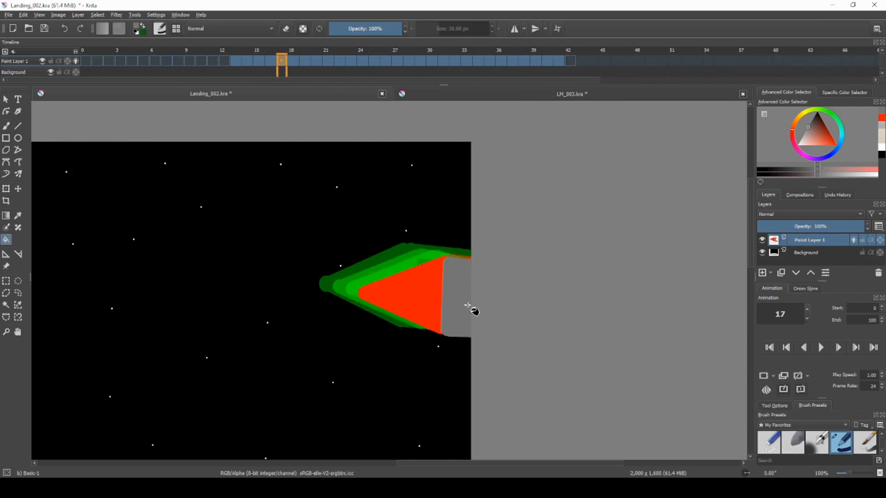
left_click(489, 61)
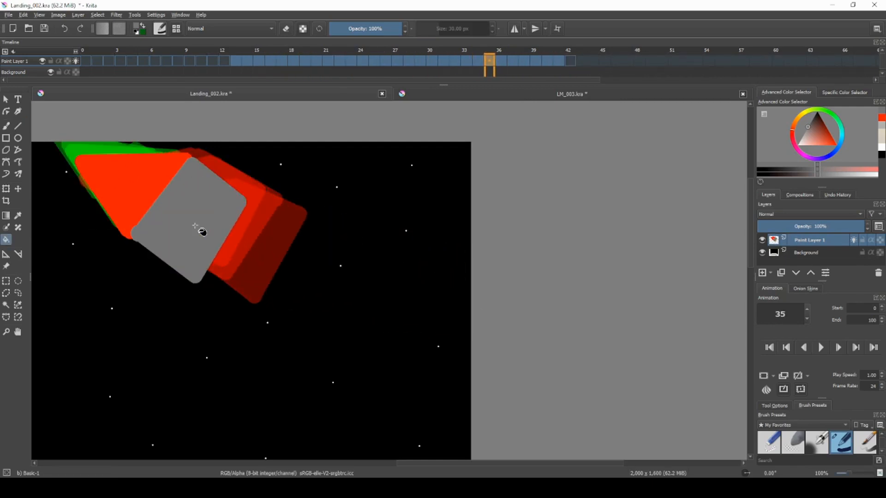
left_click(351, 61)
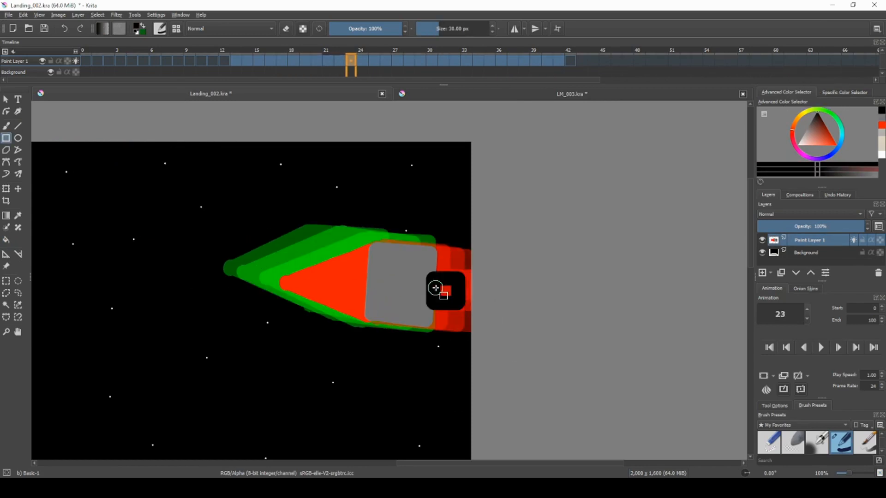
left_click(821, 348)
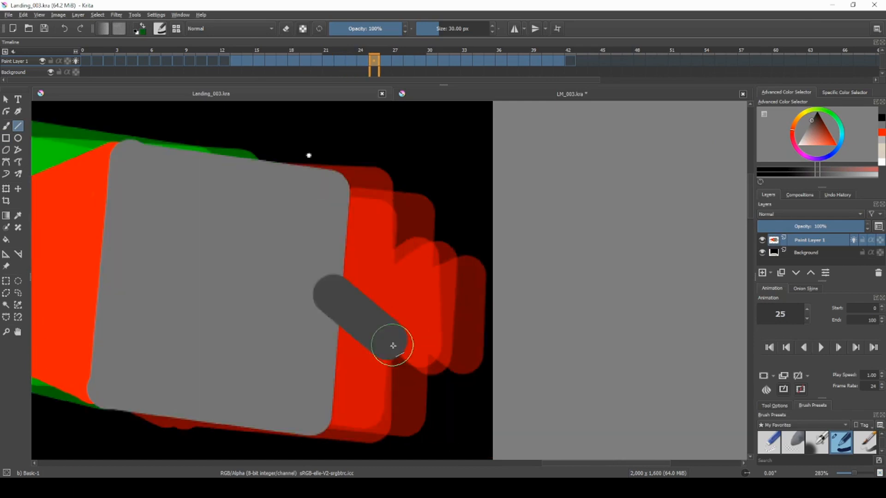
Paint the dark grey fin strut on the red tail across frames 25 to 30
left_click(432, 61)
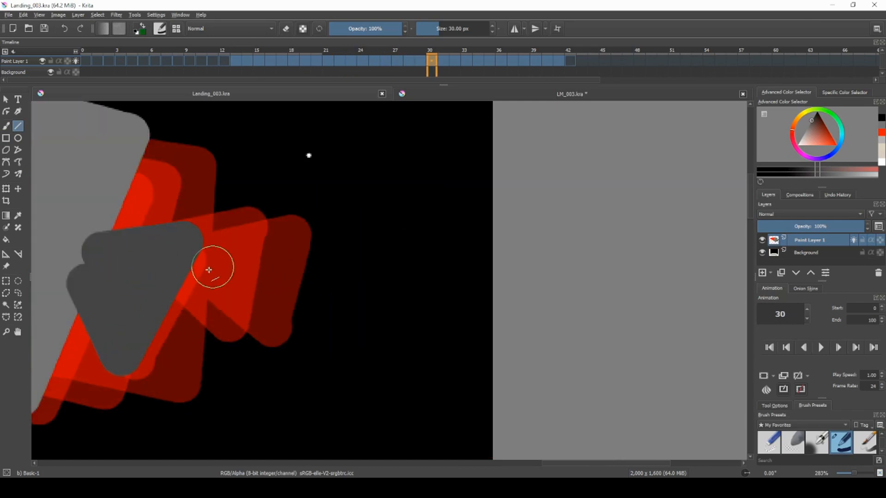